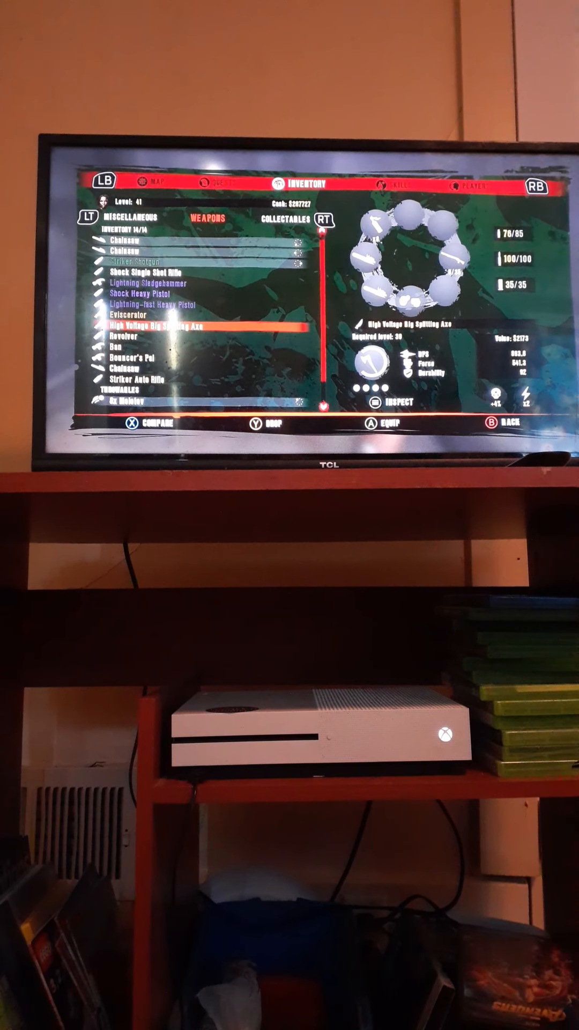
Step: Browse from the Shock Single Shot Rifle down to the Shock Heavy Pistol's stats
key("Up")
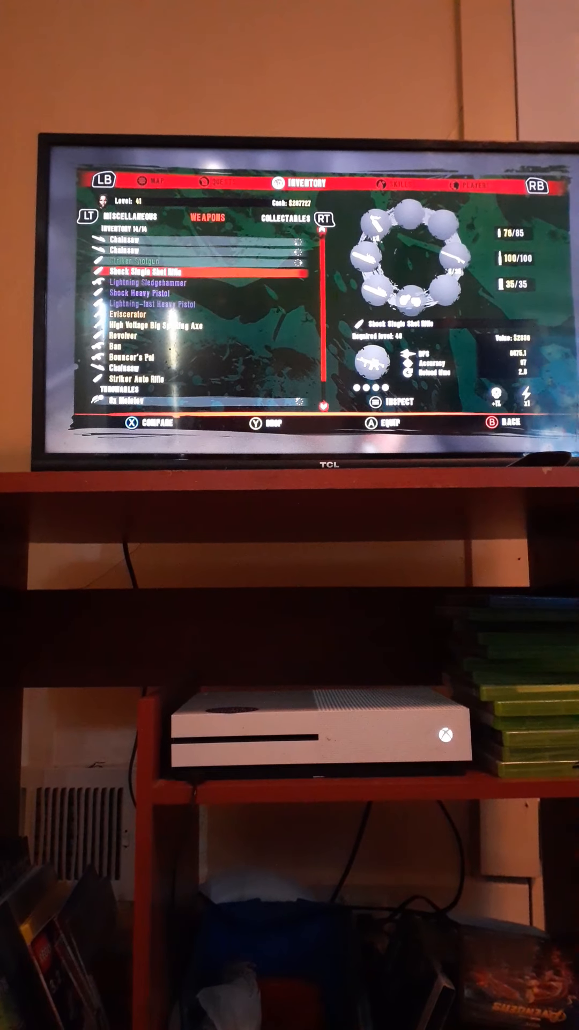
key("down")
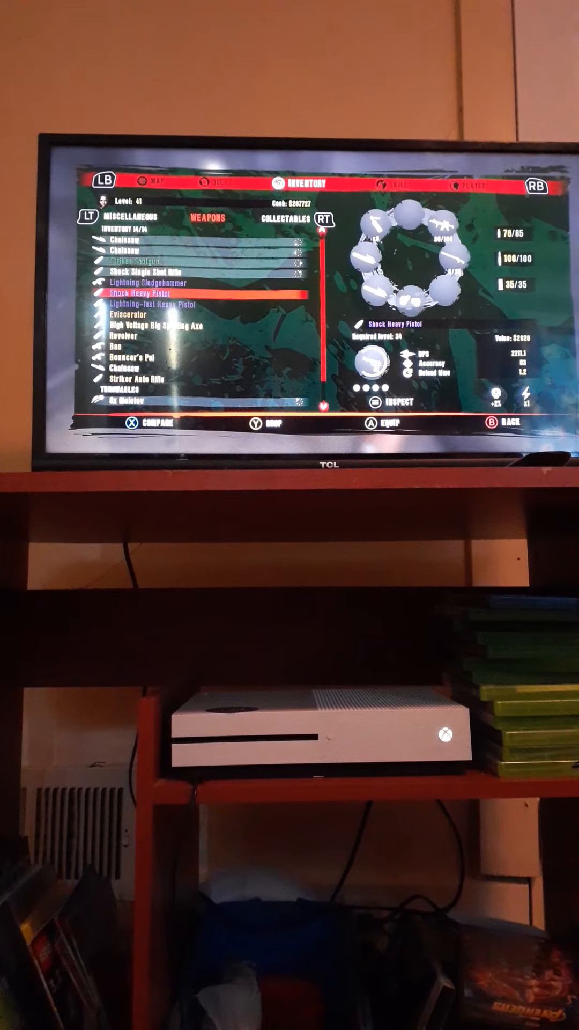